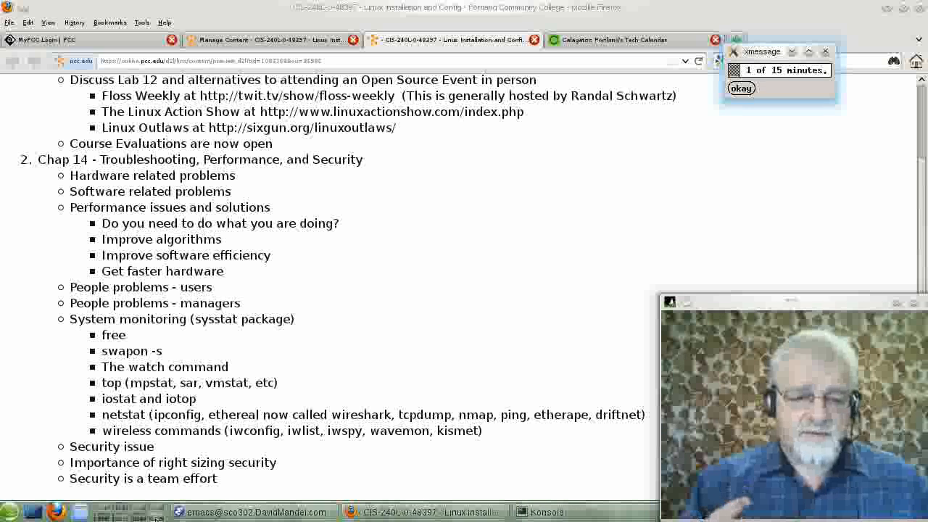
Dismiss each recurring timer reminder popup as it appears over the Chap 14 outline.
{"action": "left_click", "coordinate": [741, 88]}
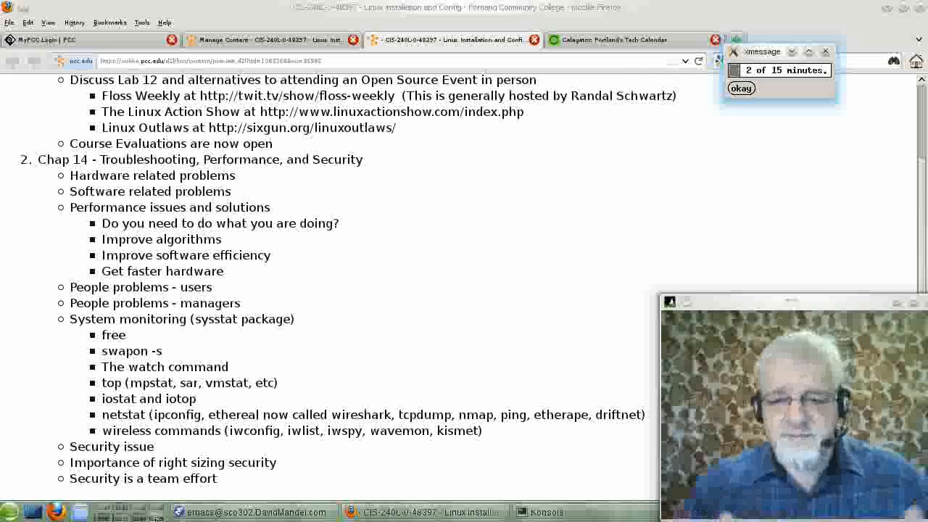
{"action": "left_click", "coordinate": [740, 88]}
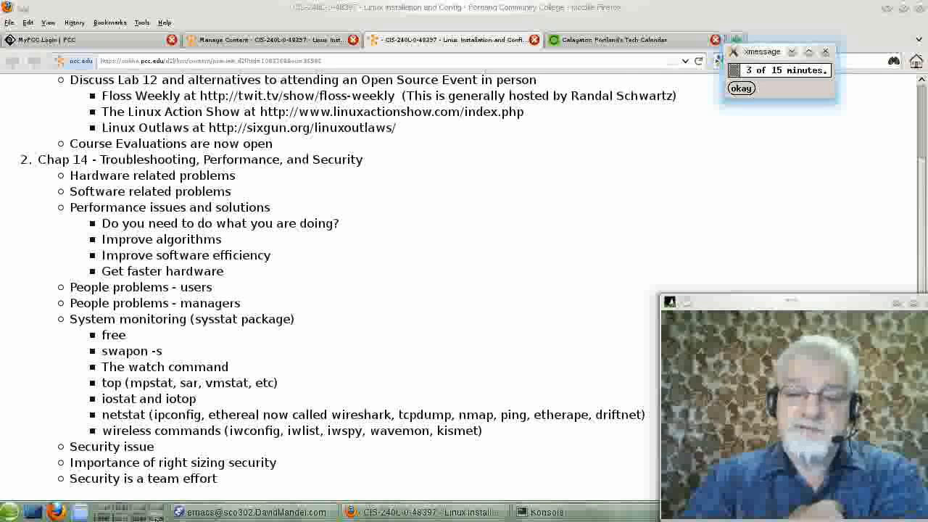
{"action": "left_click", "coordinate": [740, 88]}
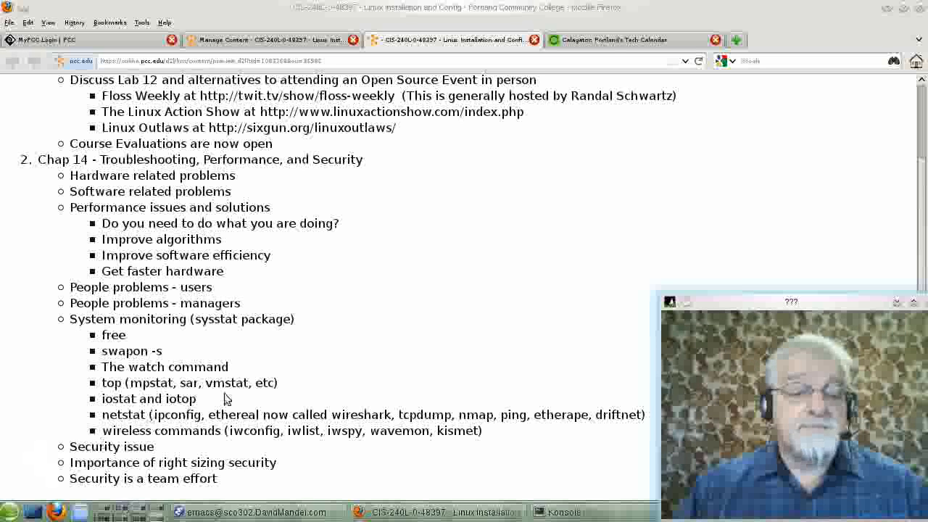
{"action": "mouse_move", "coordinate": [315, 296]}
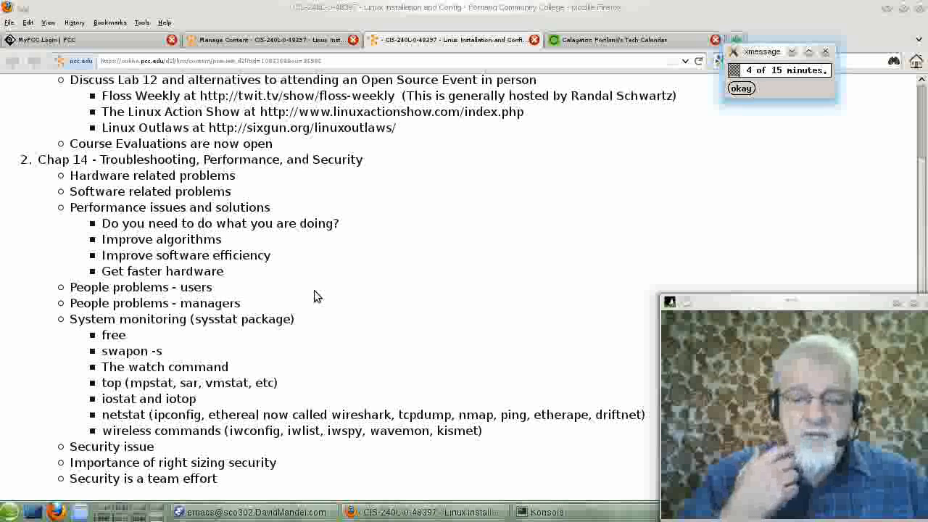
{"action": "left_click", "coordinate": [740, 88]}
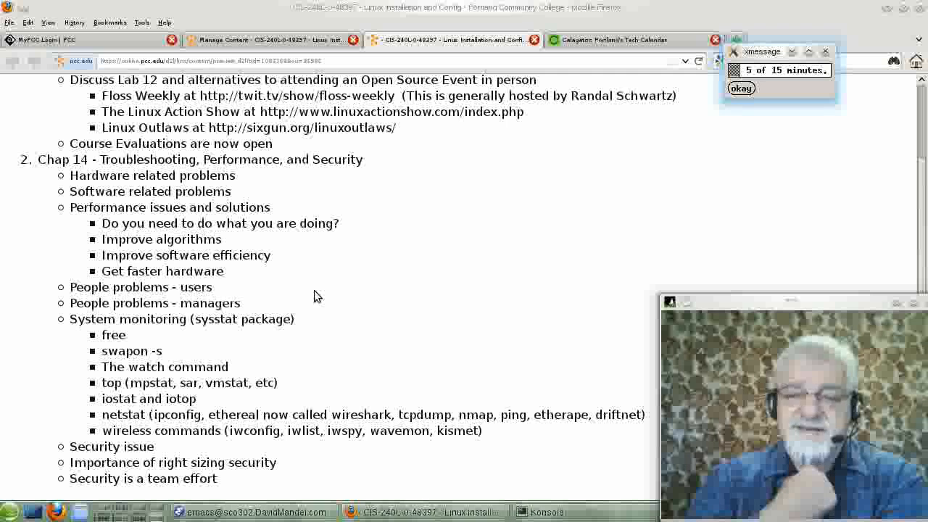
{"action": "left_click", "coordinate": [740, 88]}
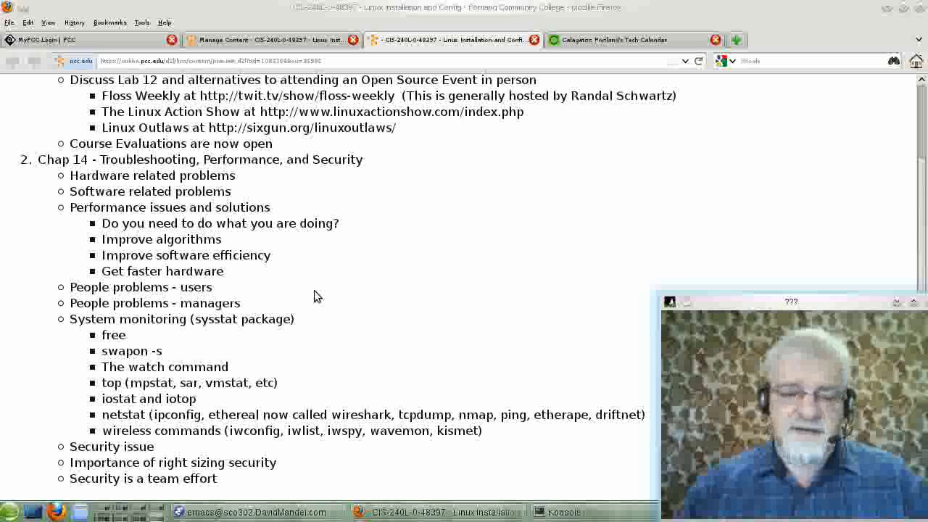
{"action": "mouse_move", "coordinate": [341, 296]}
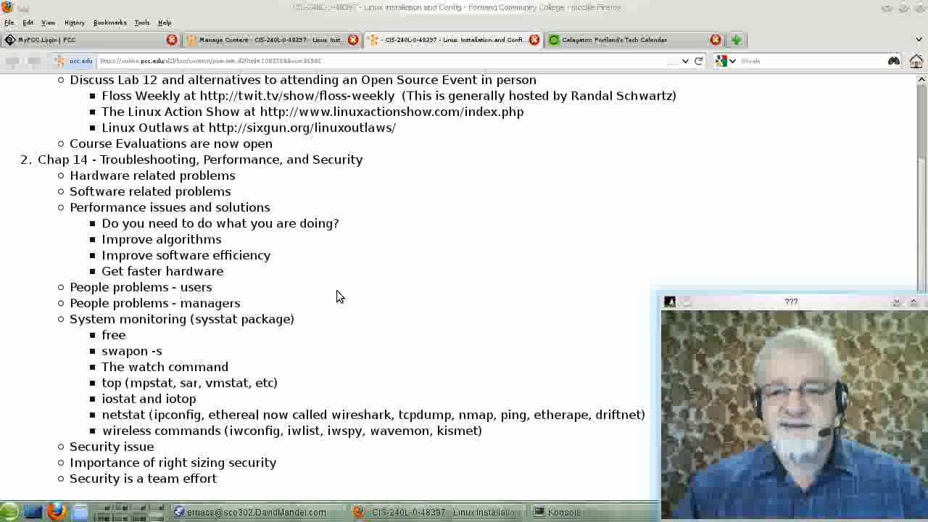
{"action": "mouse_move", "coordinate": [368, 305]}
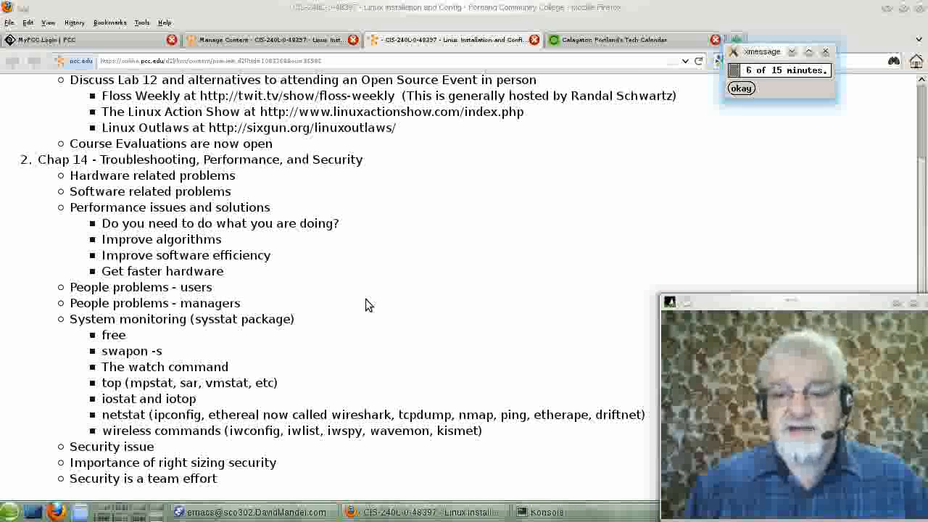
{"action": "left_click", "coordinate": [741, 88]}
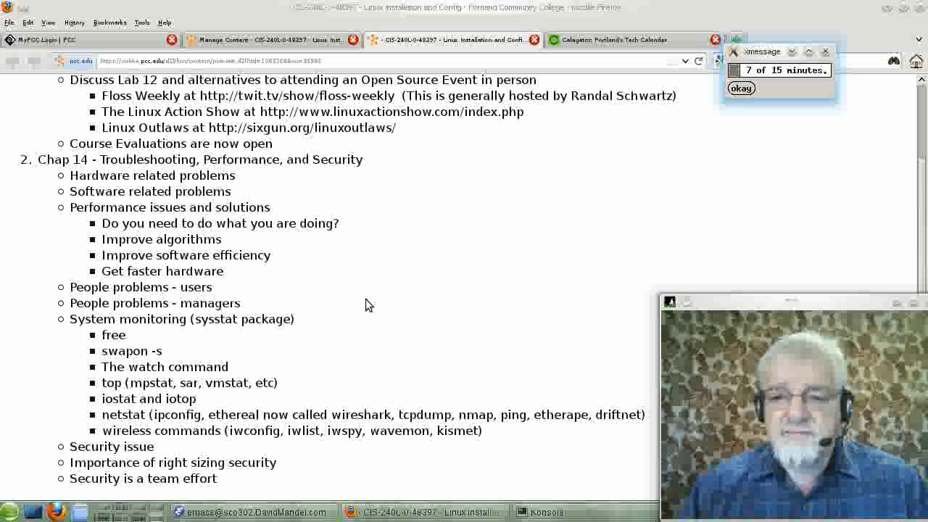
{"action": "left_click", "coordinate": [741, 88]}
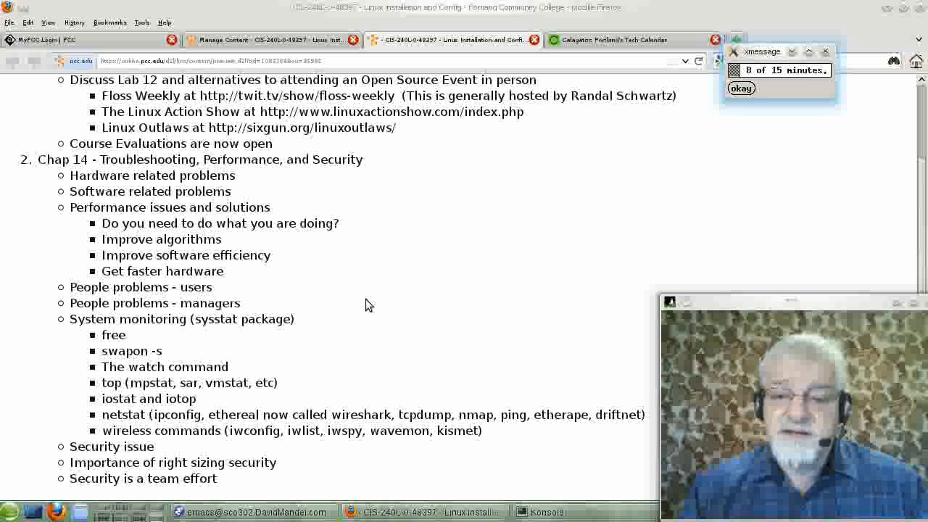
{"action": "left_click", "coordinate": [740, 88]}
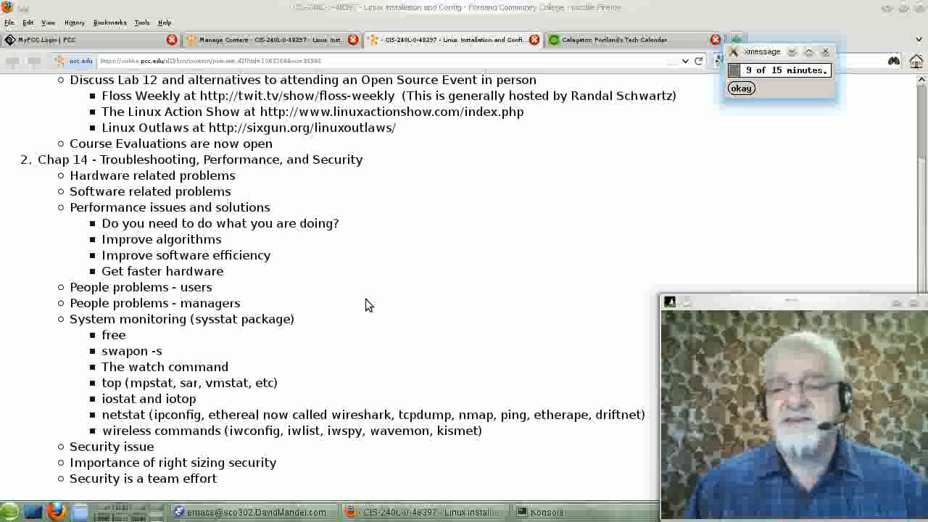
{"action": "left_click", "coordinate": [741, 87]}
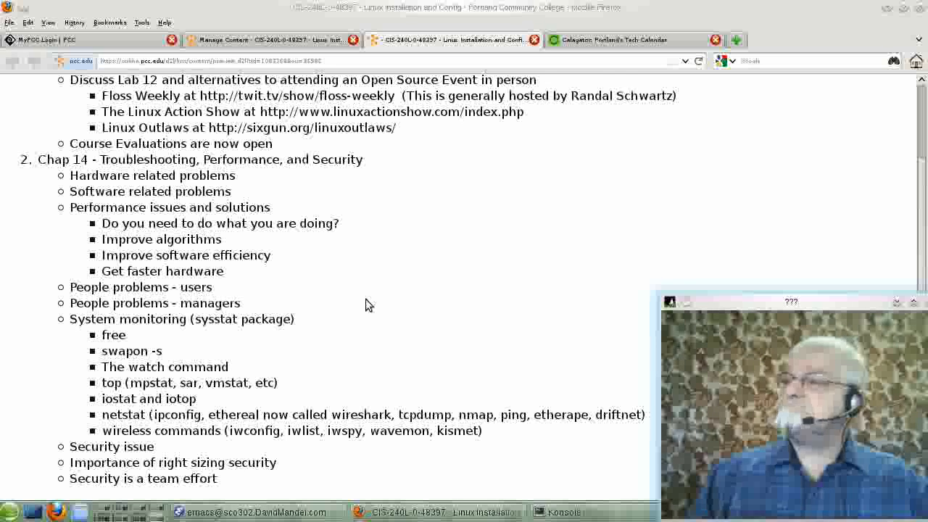
{"action": "mouse_move", "coordinate": [33, 190]}
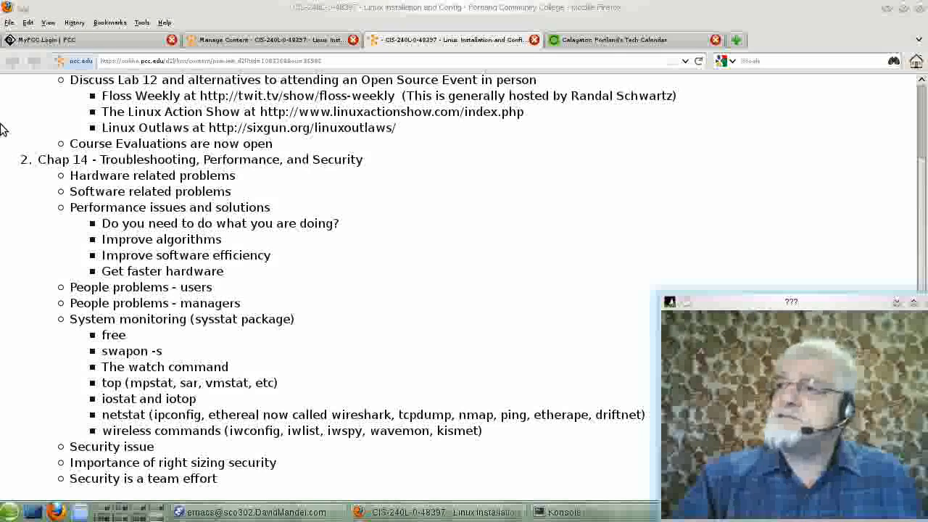
{"action": "mouse_move", "coordinate": [331, 205]}
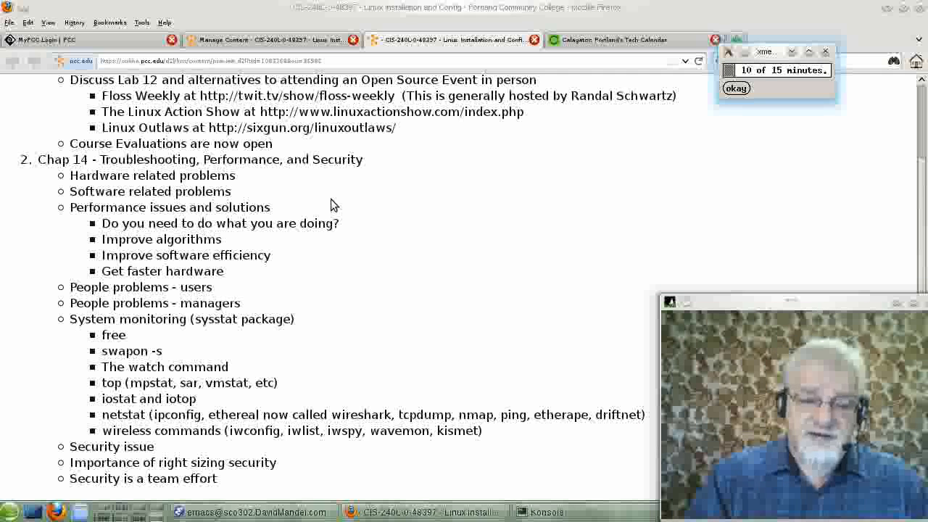
{"action": "left_click", "coordinate": [736, 88]}
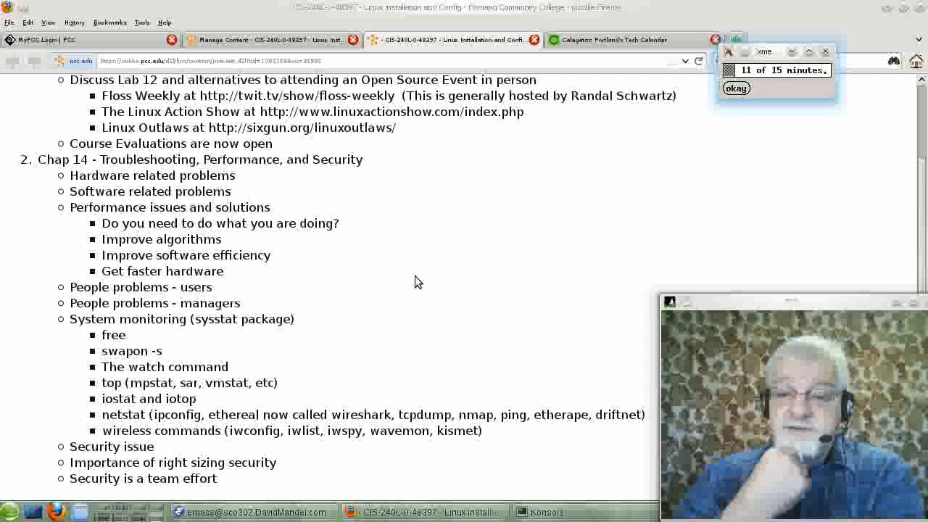
{"action": "left_click", "coordinate": [736, 88]}
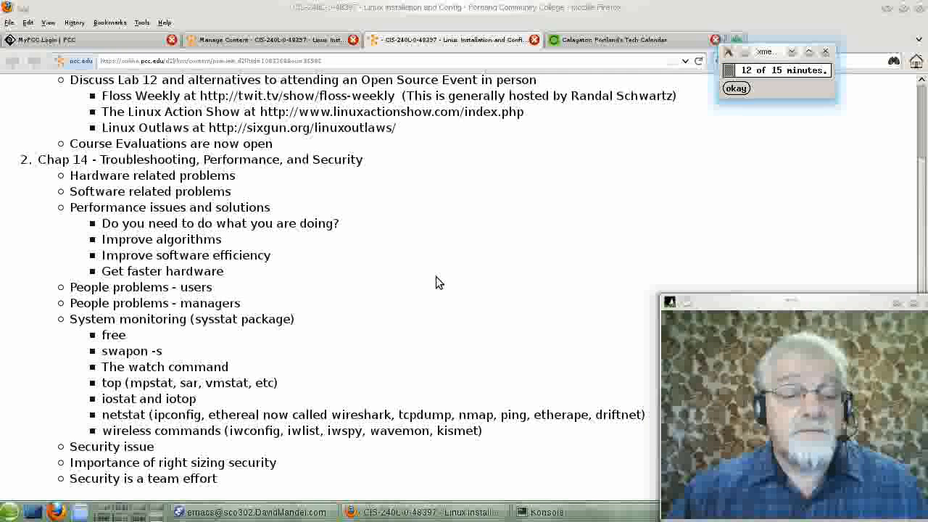
Dismiss the 12-of-15-minutes reminder, then highlight and deselect 'People problems - users'.
{"action": "left_click", "coordinate": [736, 87]}
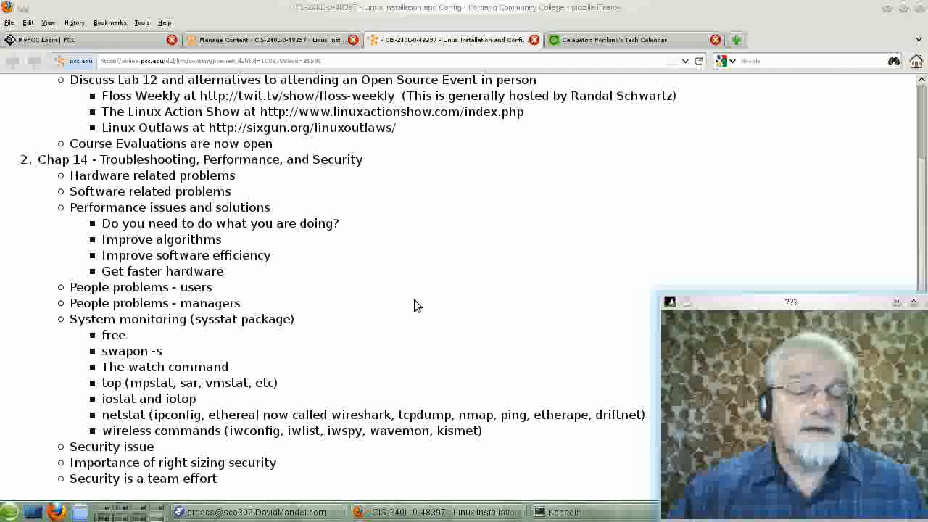
{"action": "mouse_move", "coordinate": [62, 288]}
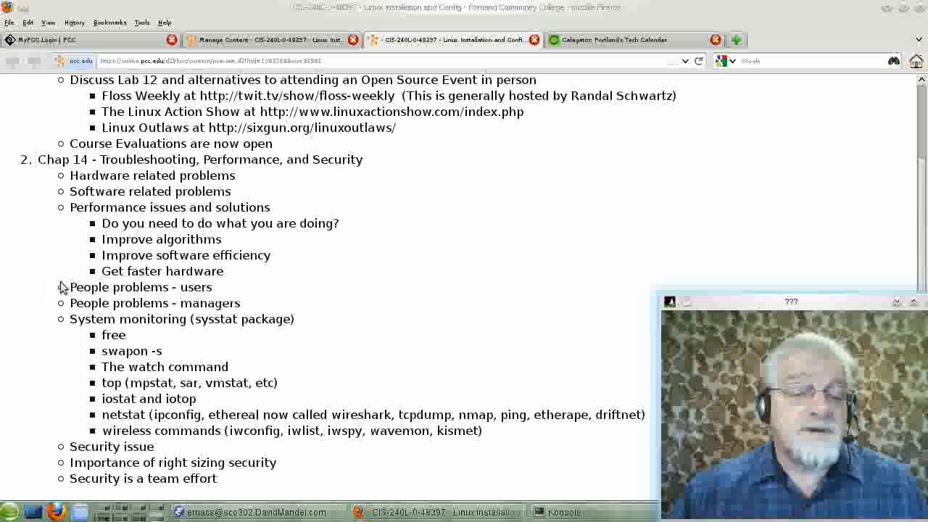
{"action": "double_click", "coordinate": [117, 286]}
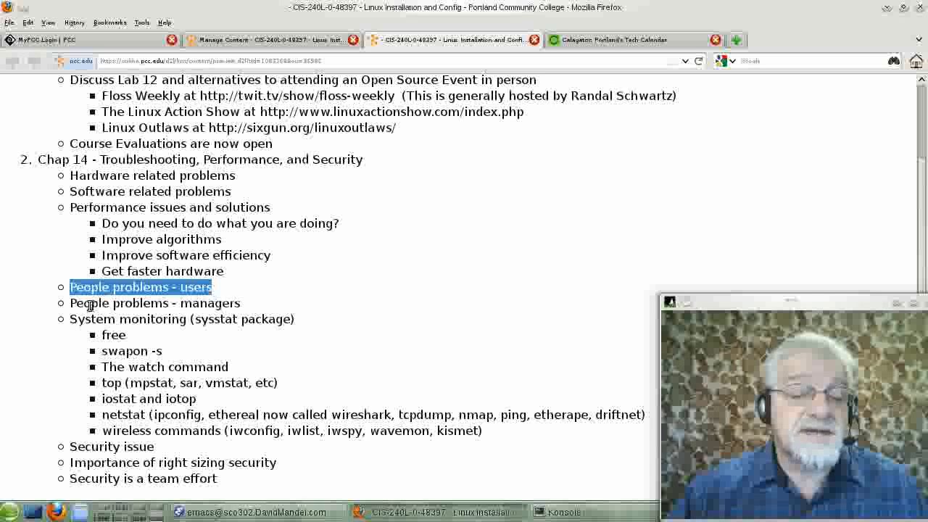
{"action": "left_click", "coordinate": [229, 303]}
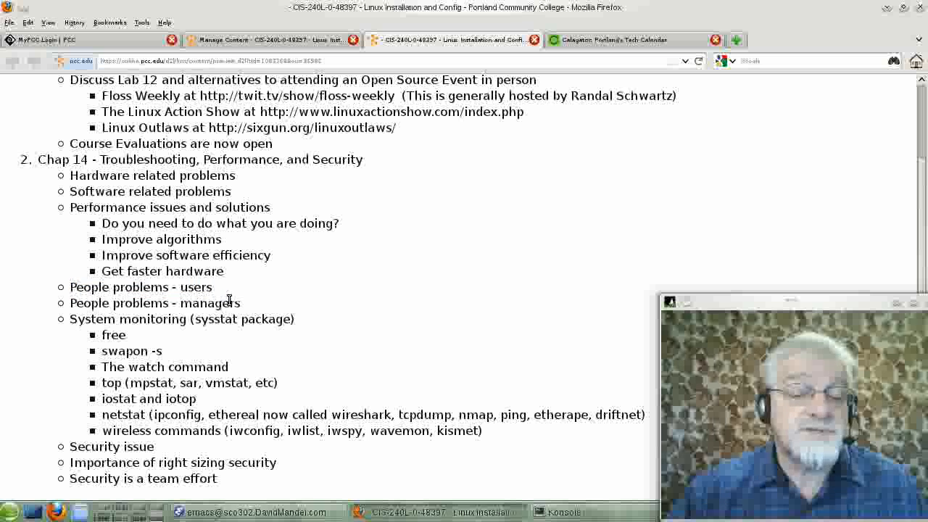
{"action": "mouse_move", "coordinate": [282, 303]}
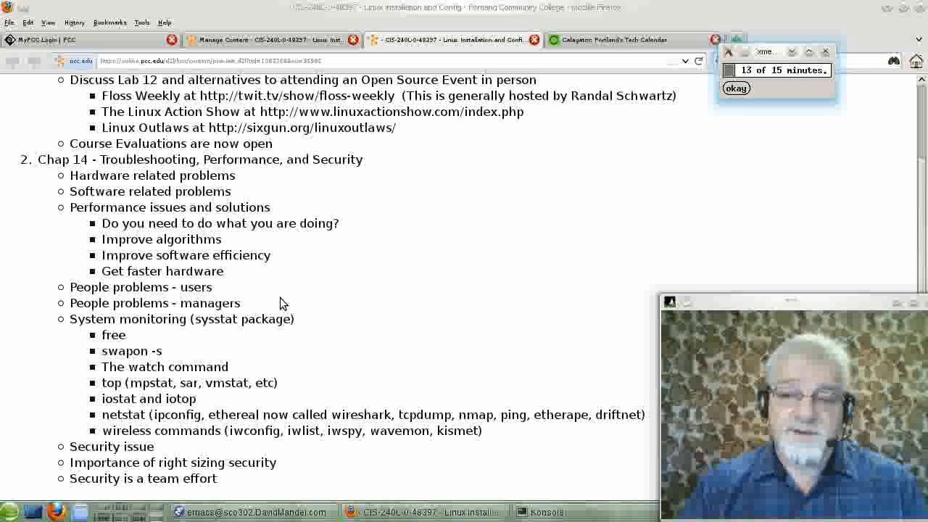
{"action": "left_click", "coordinate": [736, 88]}
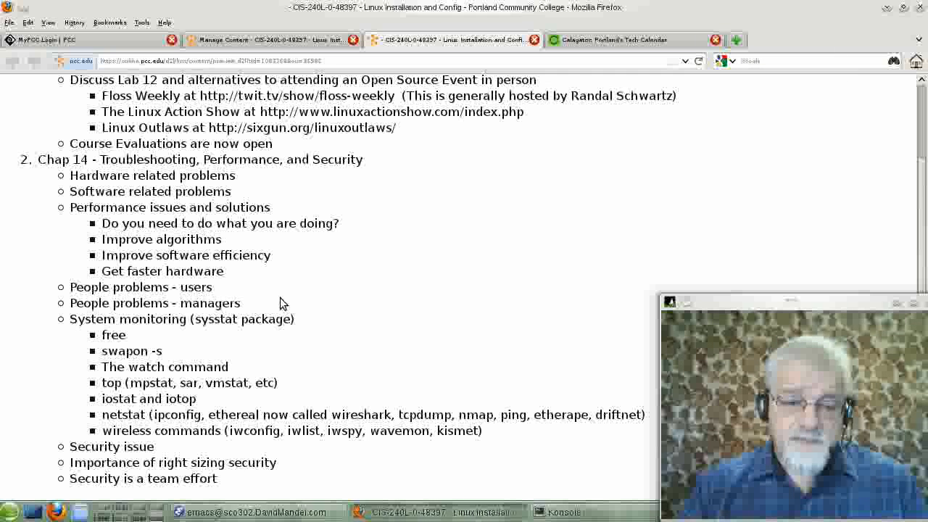